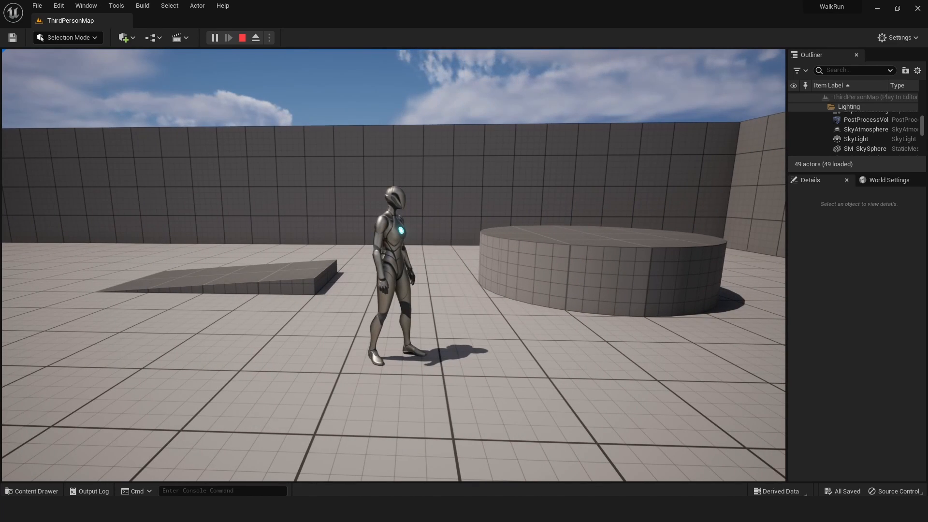
Stop the running Play In Editor session to return to edit mode.
click(241, 37)
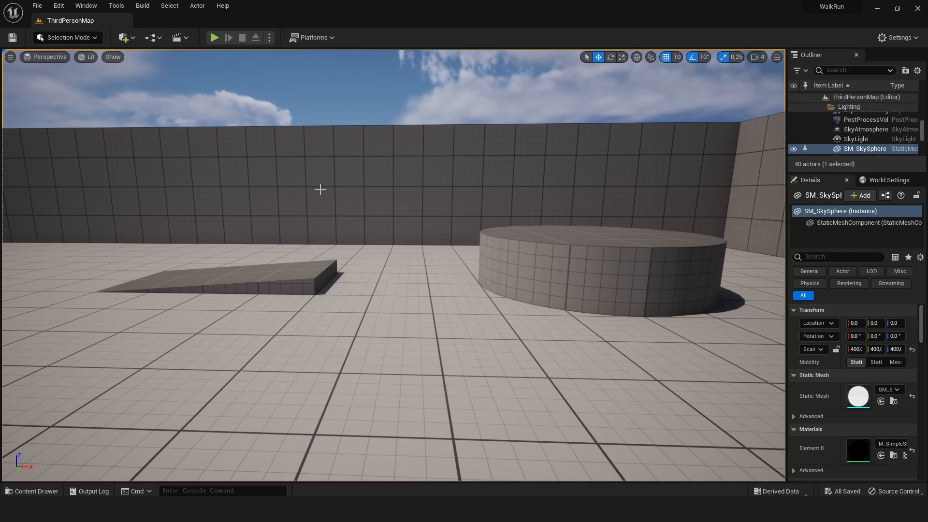
Browse Content Drawer to ThirdPerson > Blueprints and look over BP_ThirdPersonCharacter's Event Graph.
click(32, 491)
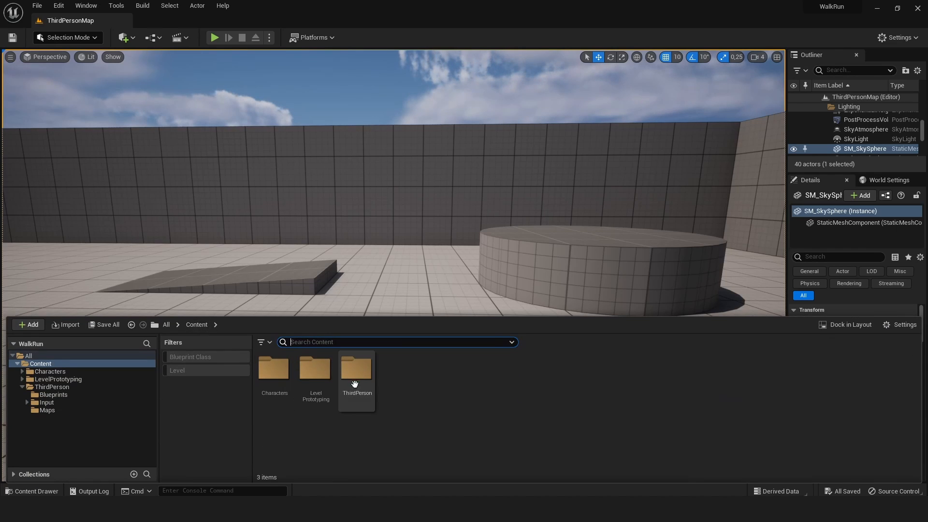
double_click(357, 367)
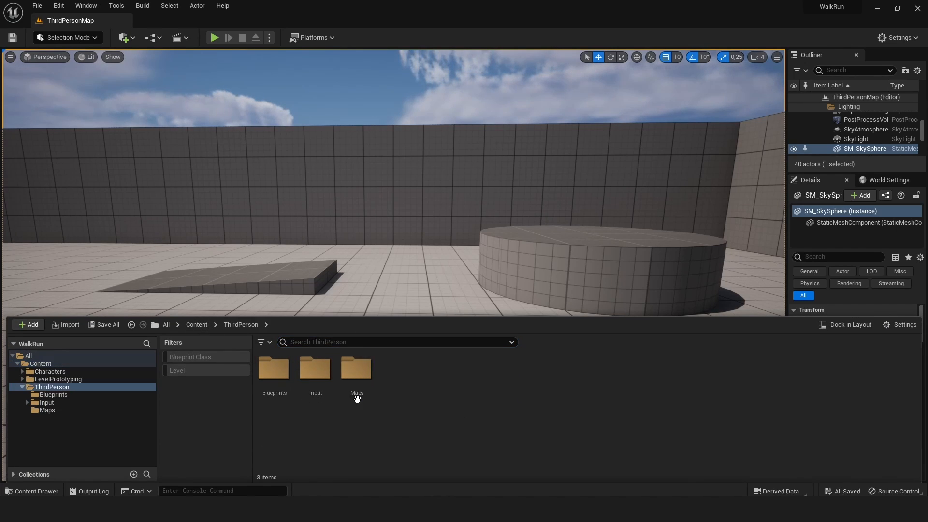
double_click(274, 368)
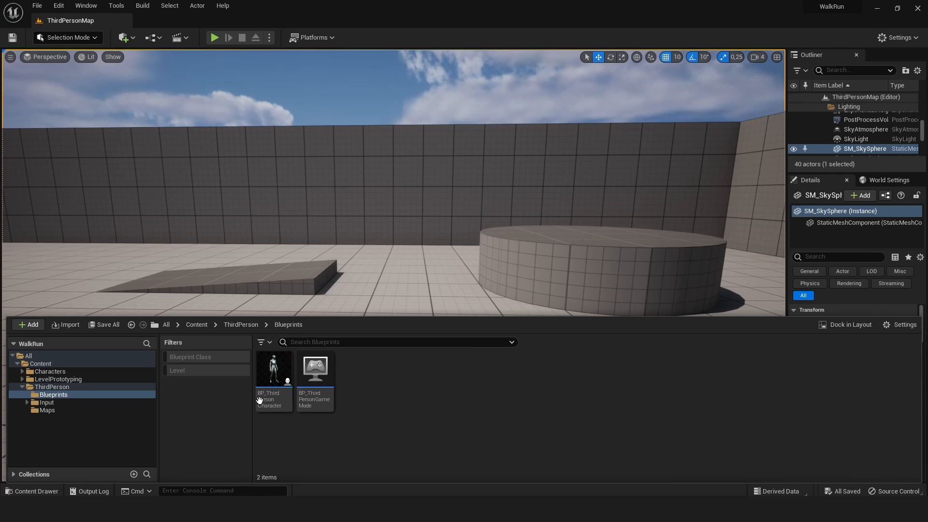
mouse_move(273, 370)
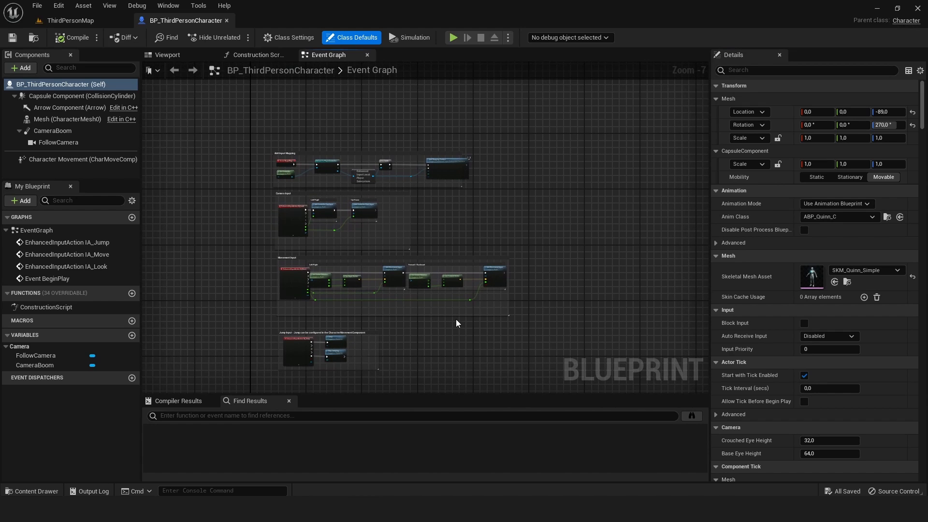
mouse_move(480, 296)
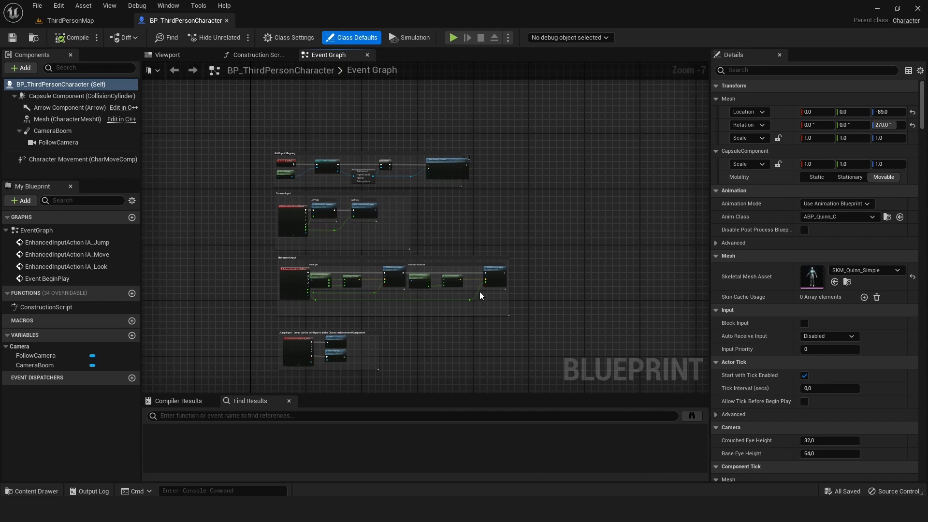
scroll(up, 3)
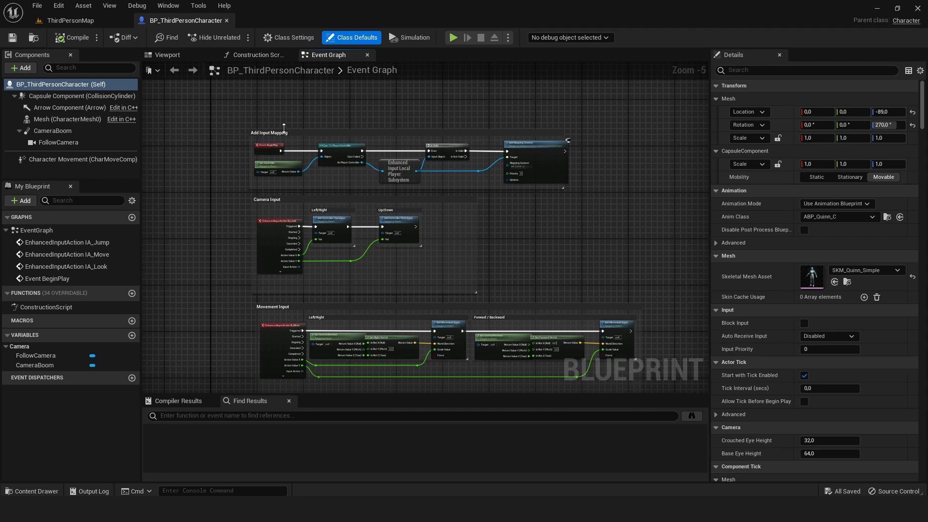
scroll(up, 3)
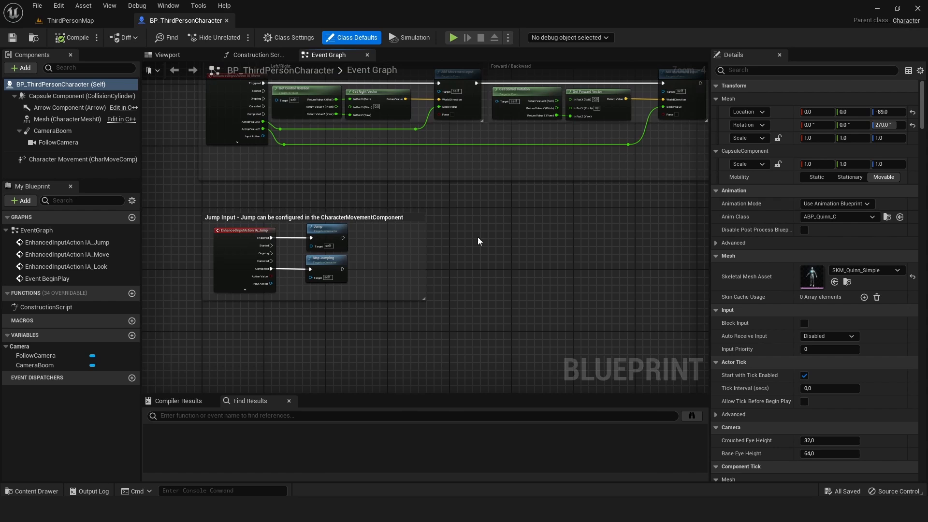
scroll(down, 3)
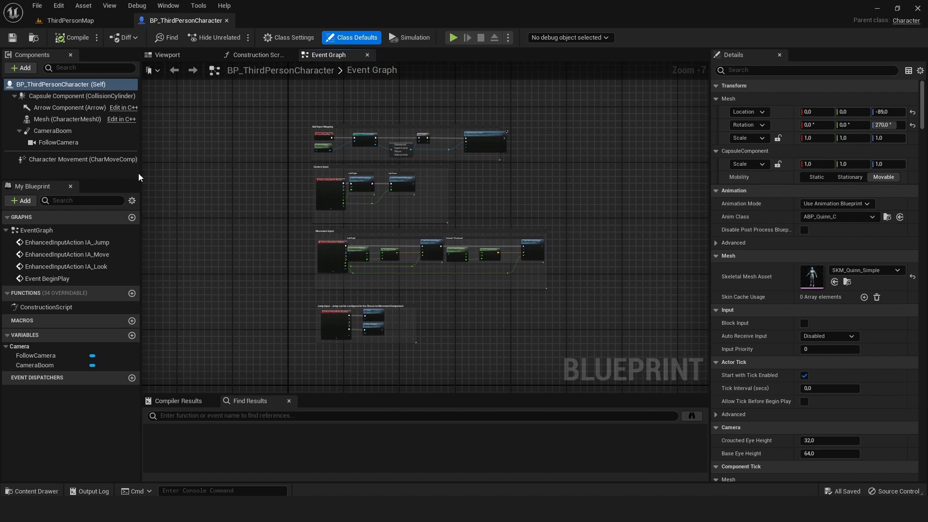
mouse_move(40, 63)
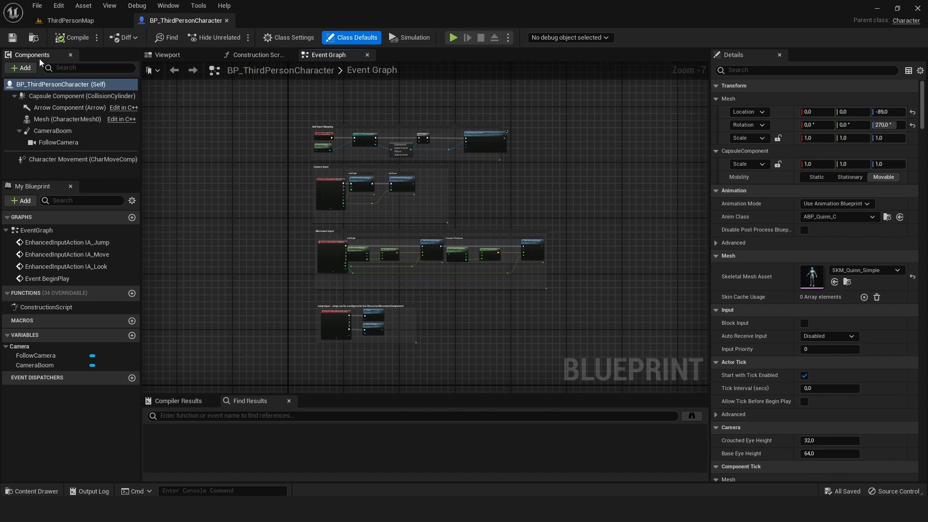
mouse_move(82, 159)
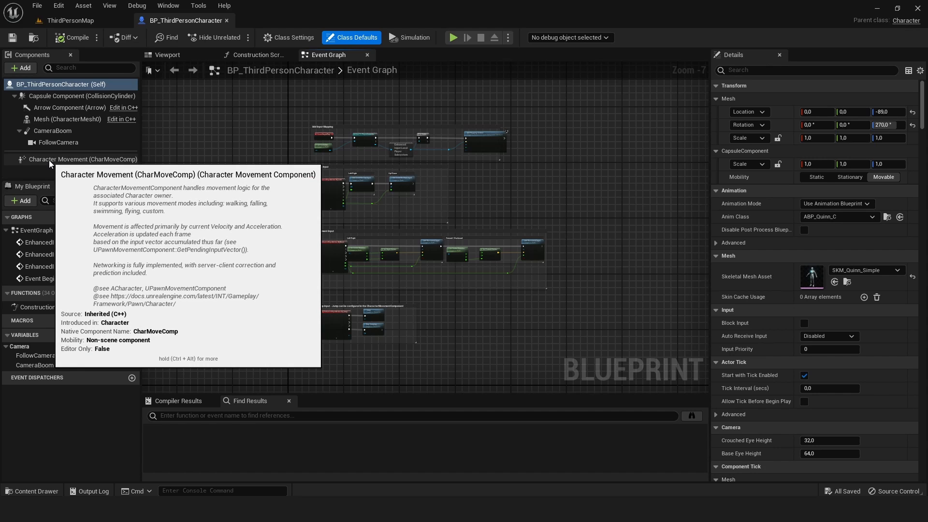
Check Character Movement's Max Walk Speed (600), then play-test the level from ThirdPersonMap.
click(84, 159)
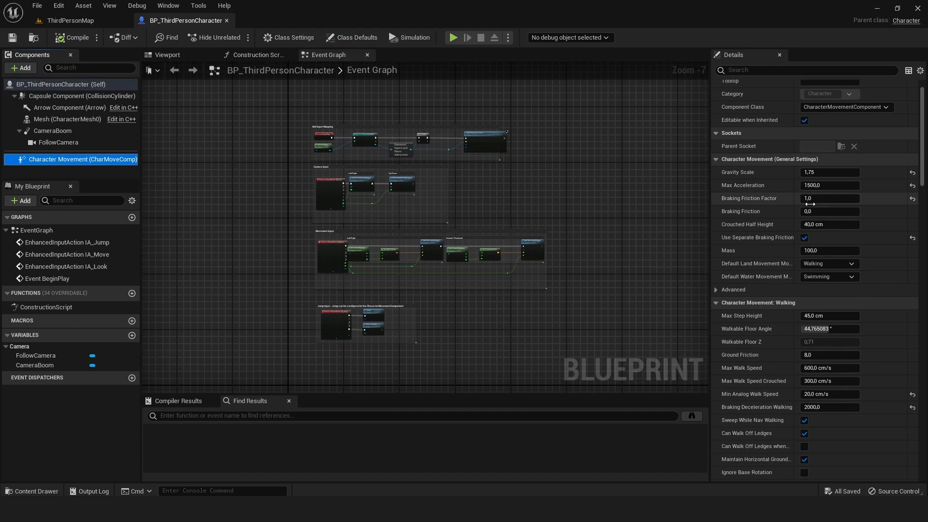
scroll(down, 3)
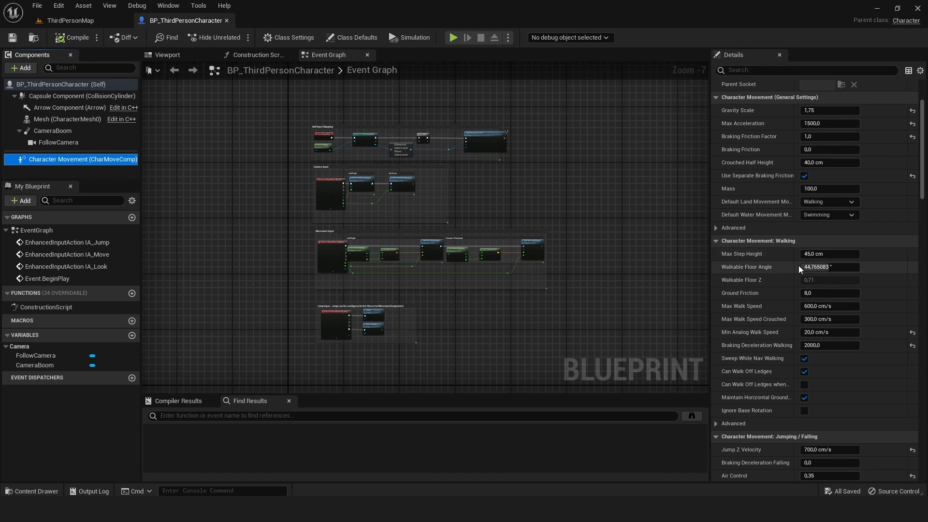
mouse_move(741, 306)
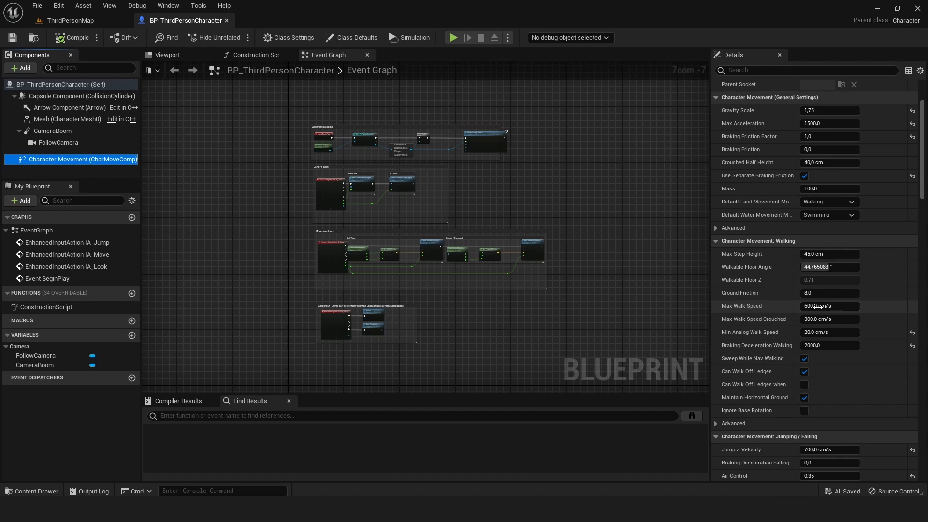
click(68, 20)
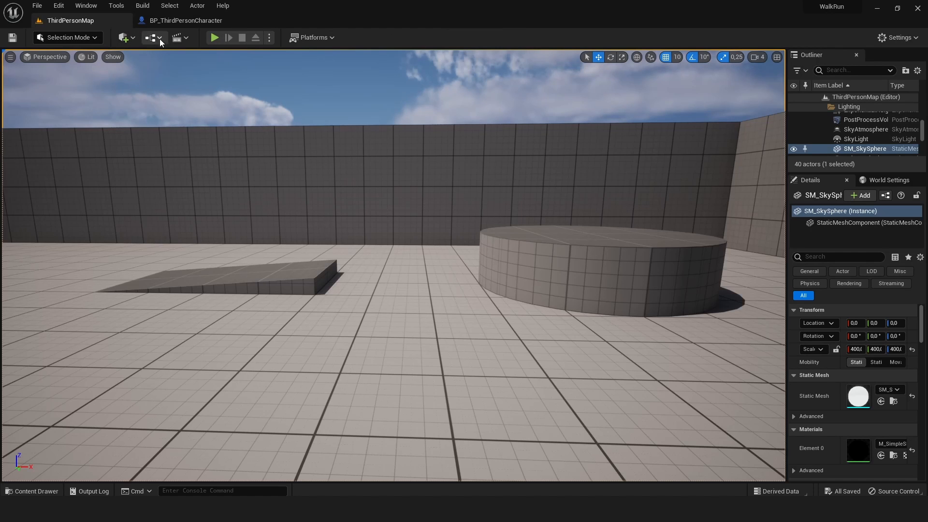
click(214, 37)
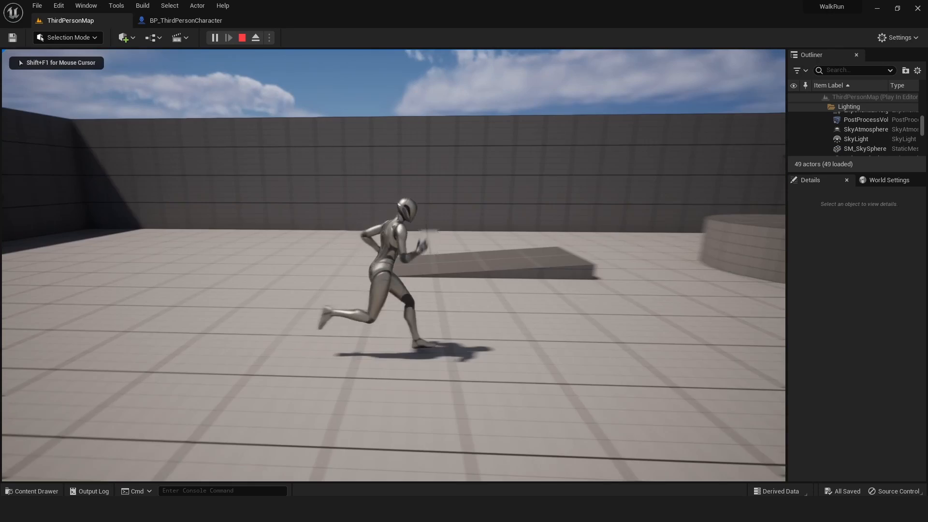
click(185, 20)
text(25)
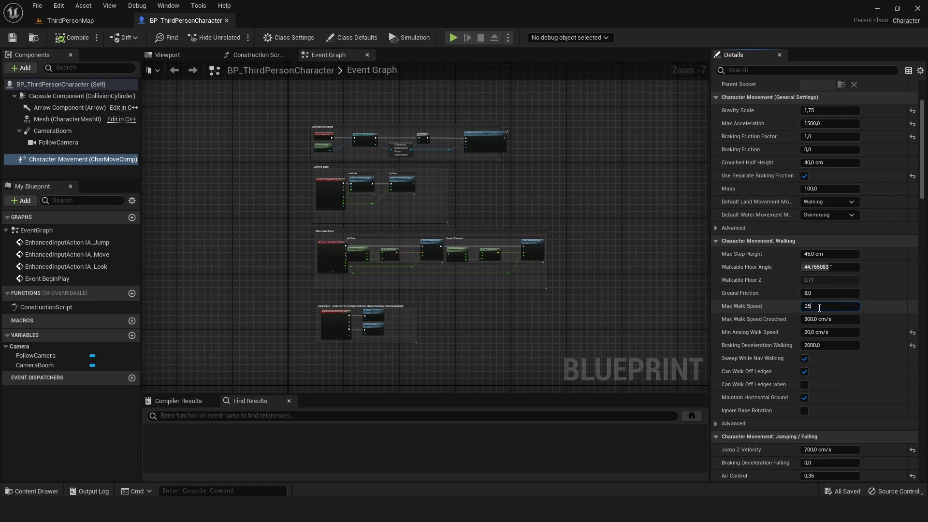
Compile and play-test the slower walk, then restore Character Movement's Max Walk Speed to 600.
click(73, 38)
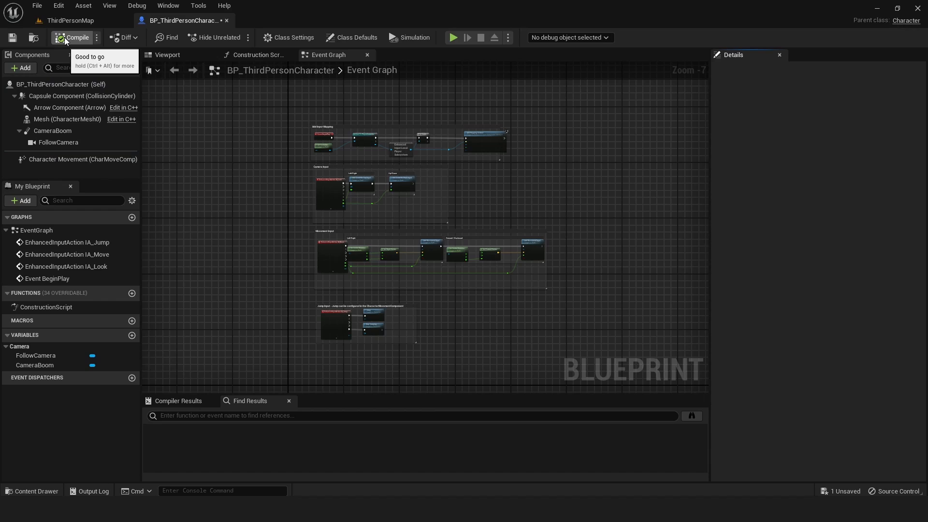
click(452, 37)
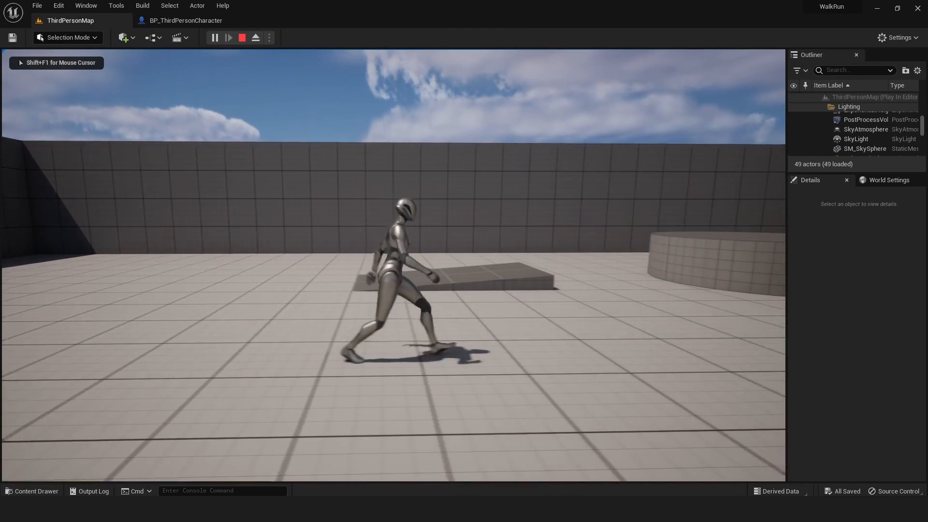
click(186, 21)
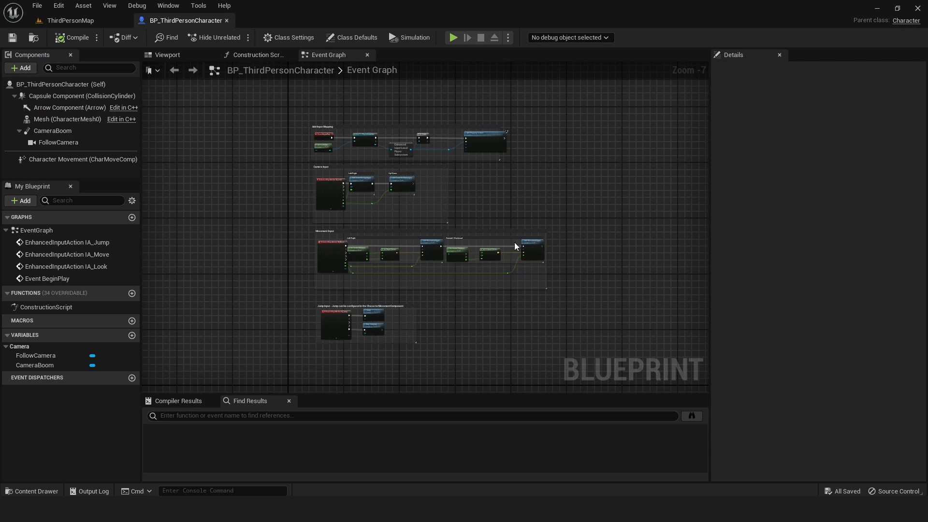
click(83, 159)
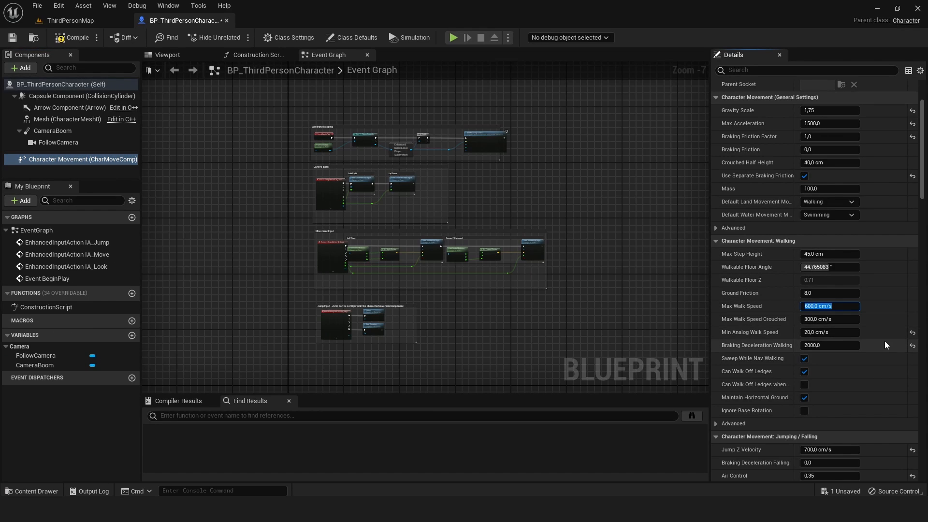
click(468, 337)
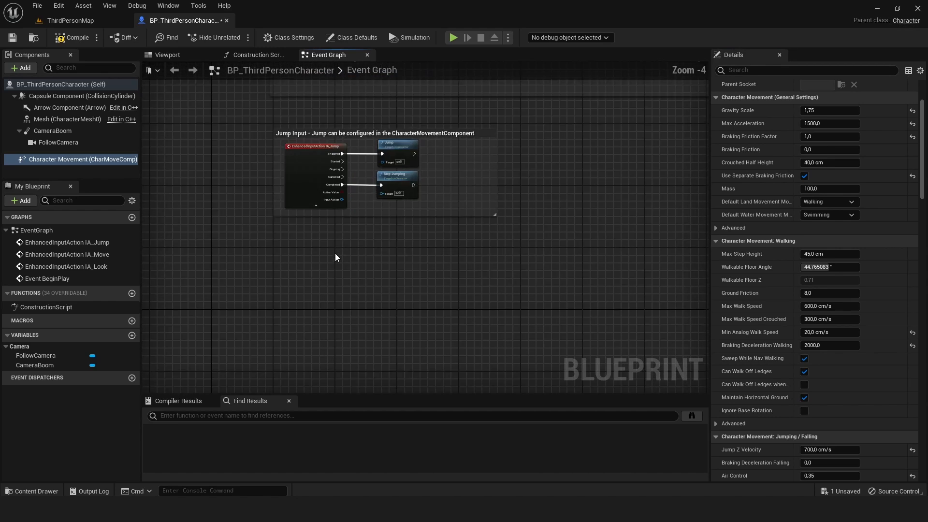
Add a Left Shift keyboard event node via the graph's node search.
right_click(336, 257)
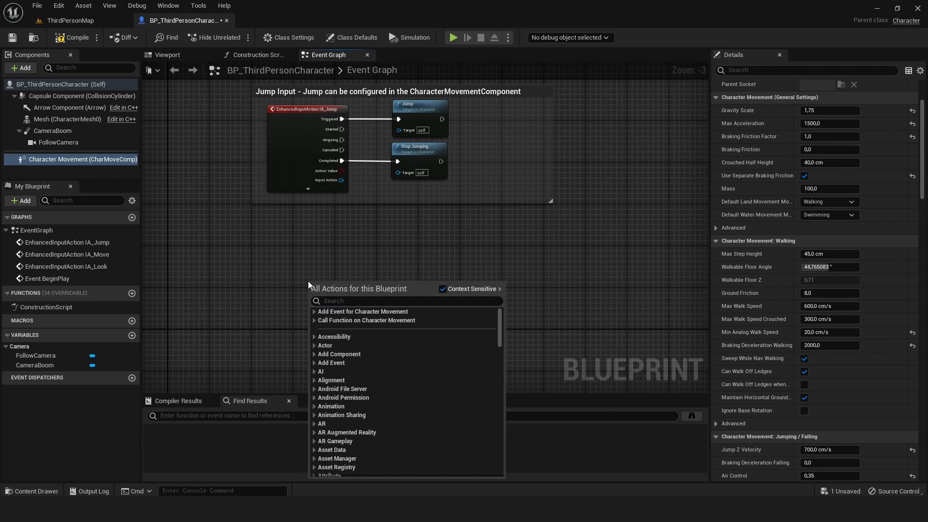
click(406, 300)
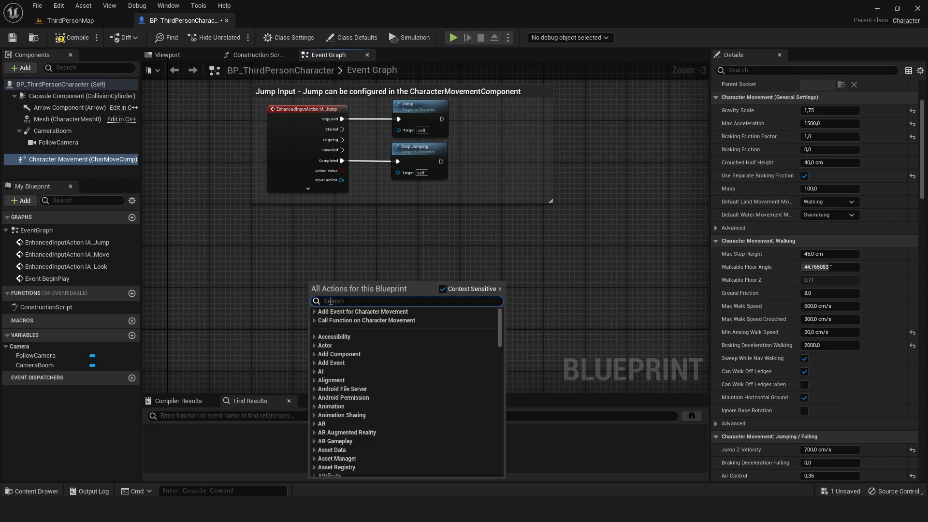
text(left shift)
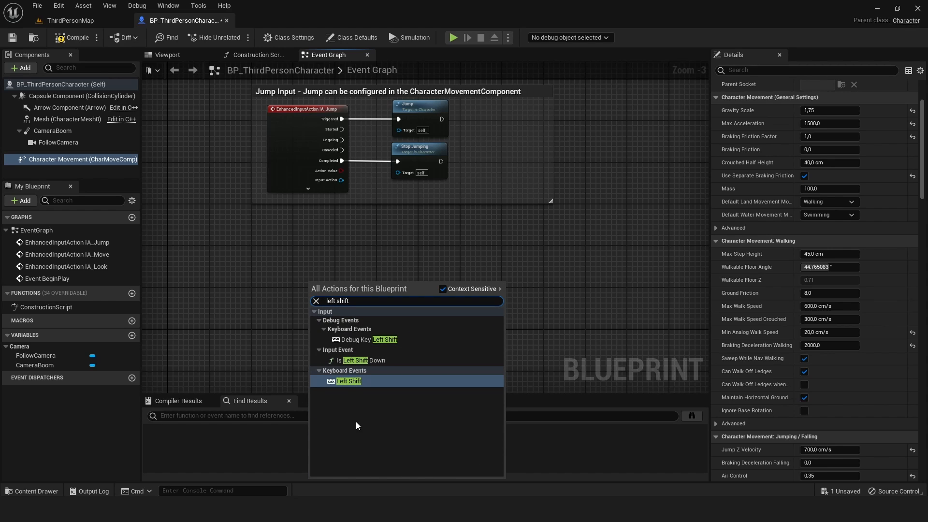
mouse_move(347, 382)
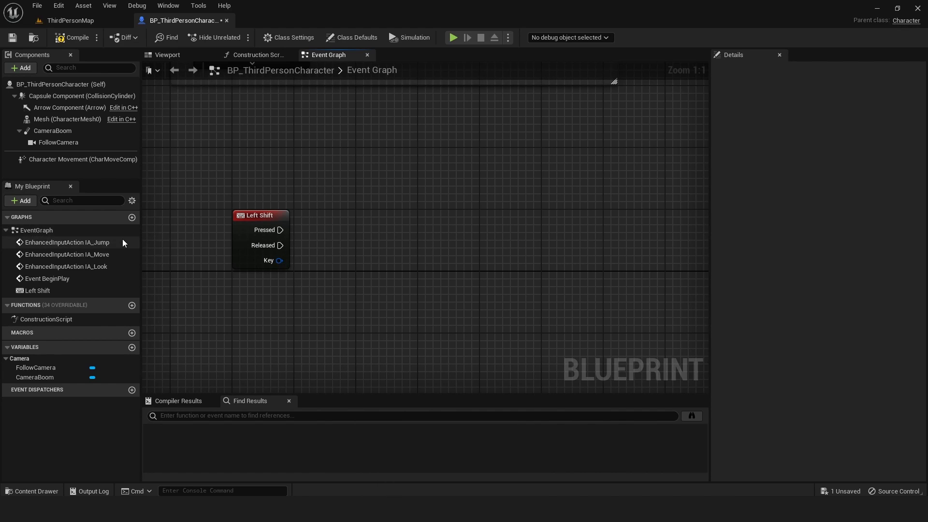
Wire Character Movement to Set Max Walk Speed nodes: 600 on Pressed, 250 on Released.
click(83, 158)
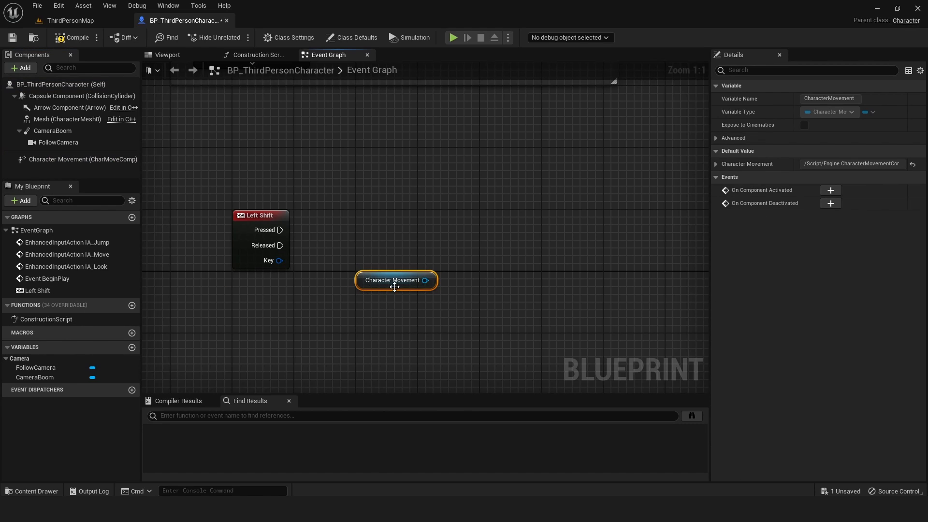
mouse_move(433, 275)
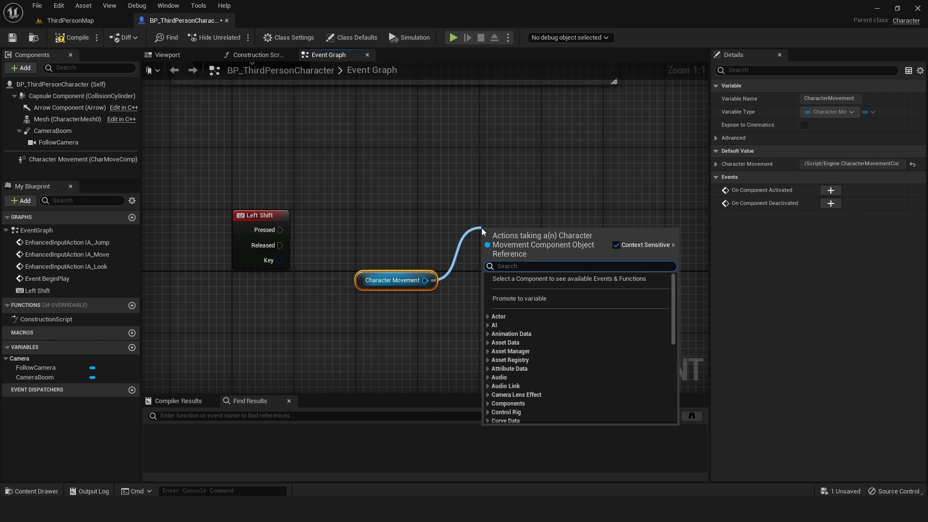
text(setmaxwa)
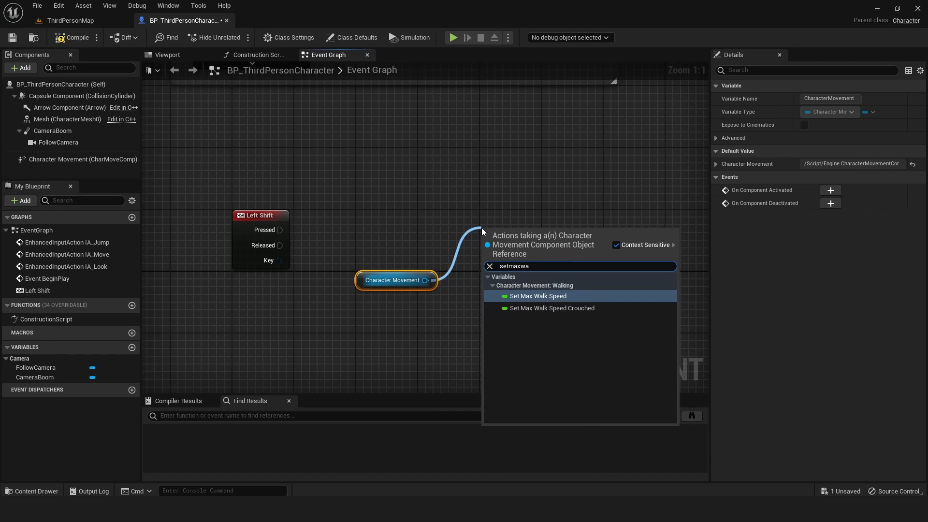
click(538, 296)
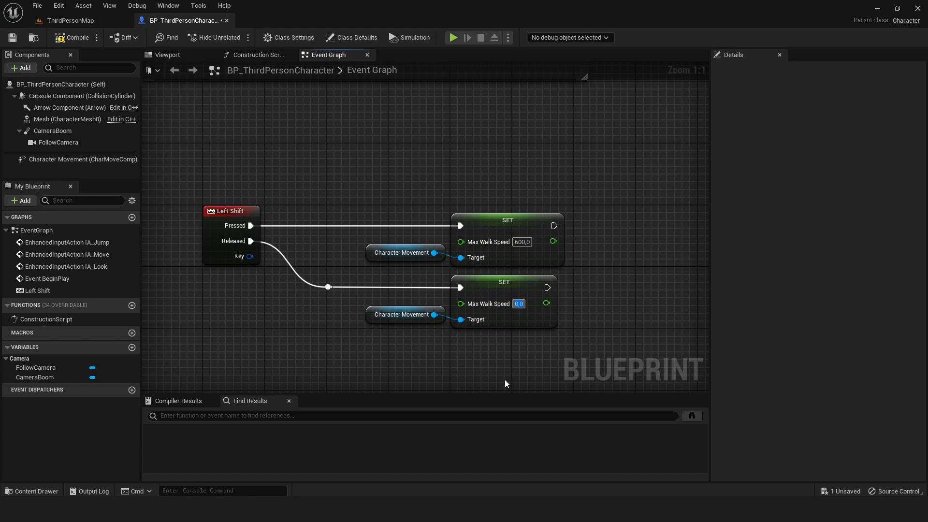
text(250,0)
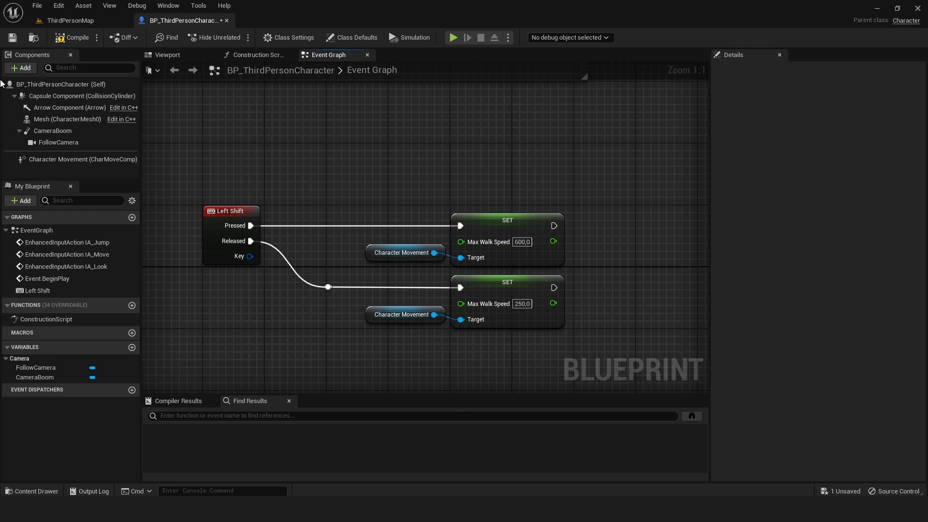
mouse_move(12, 38)
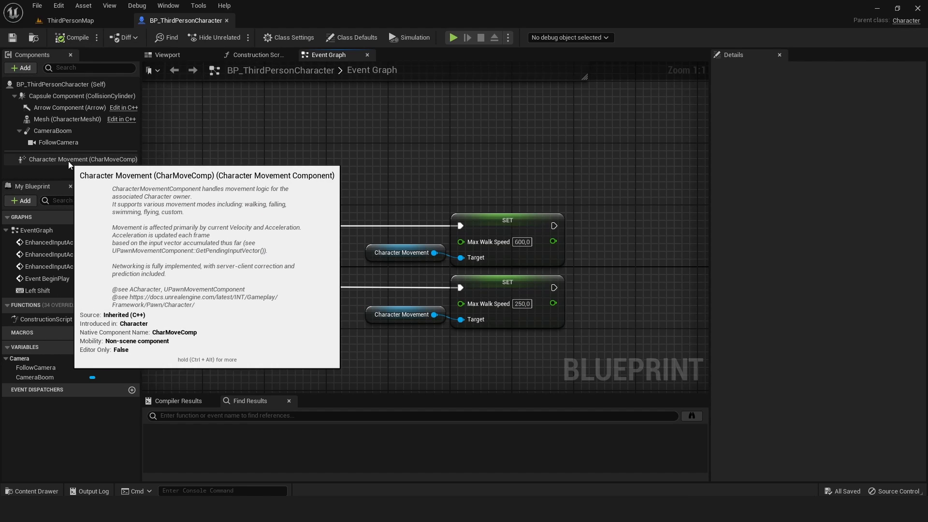
Set Character Movement's default Max Walk Speed to 250 and play-test in ThirdPersonMap.
click(82, 159)
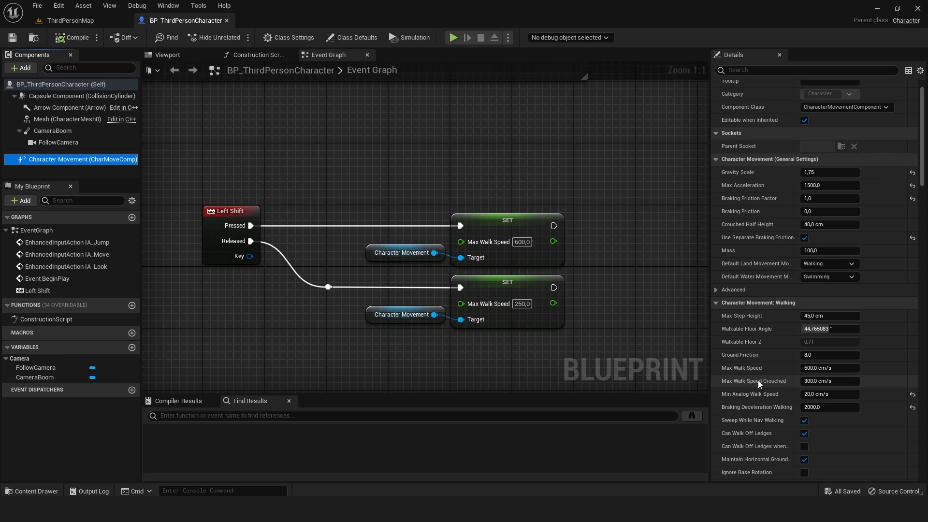
mouse_move(829, 367)
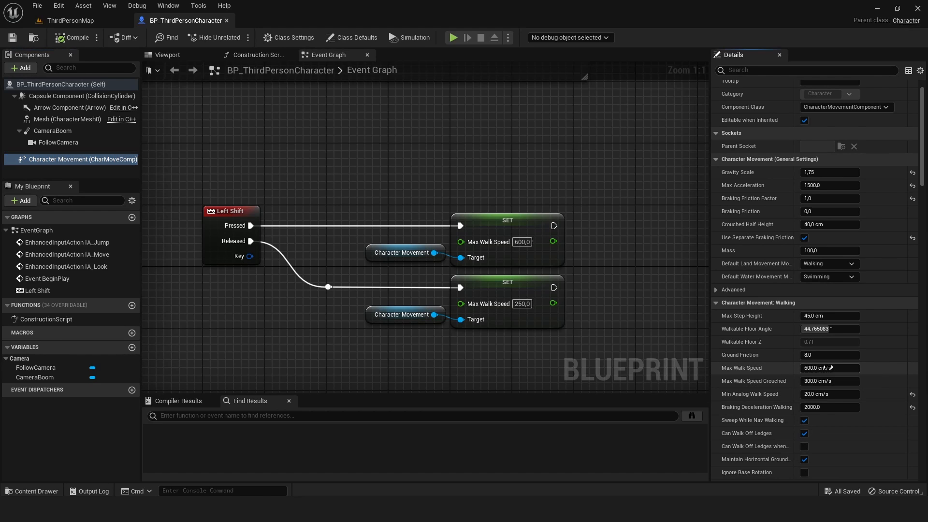
double_click(829, 367)
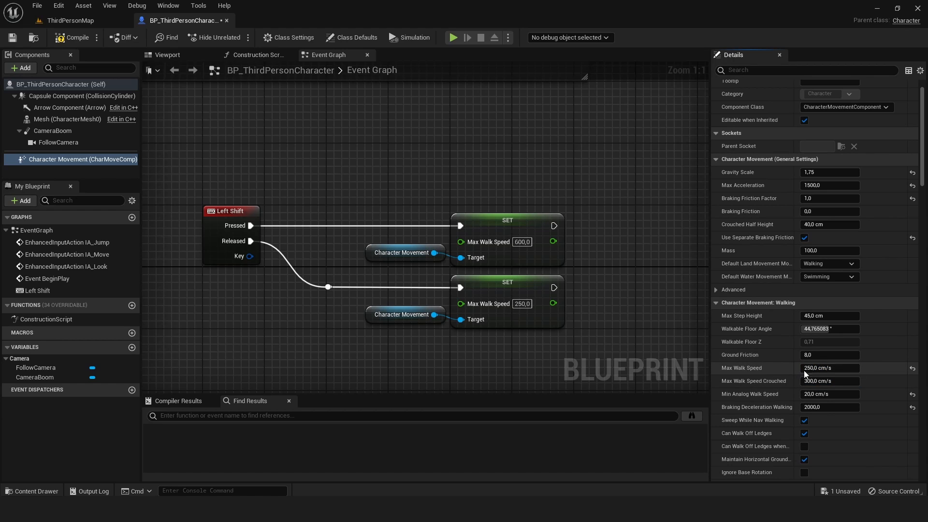
mouse_move(487, 241)
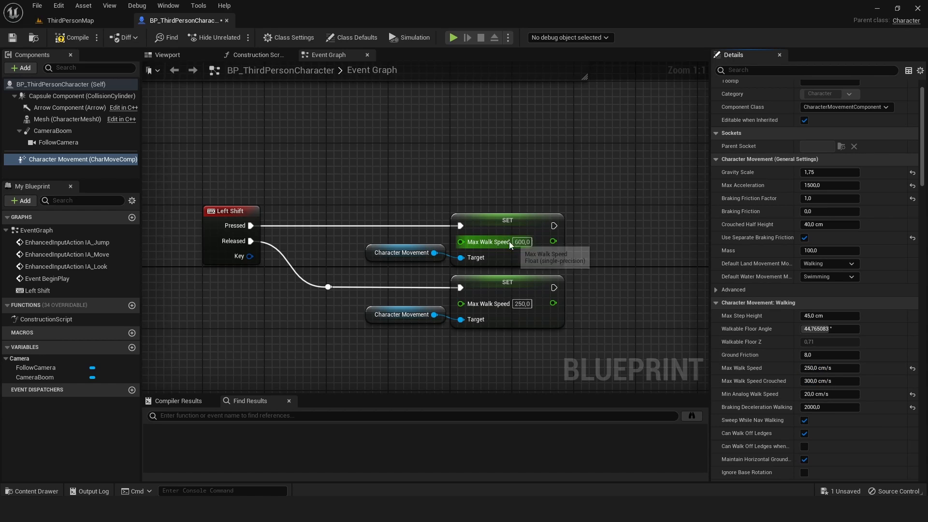
mouse_move(512, 322)
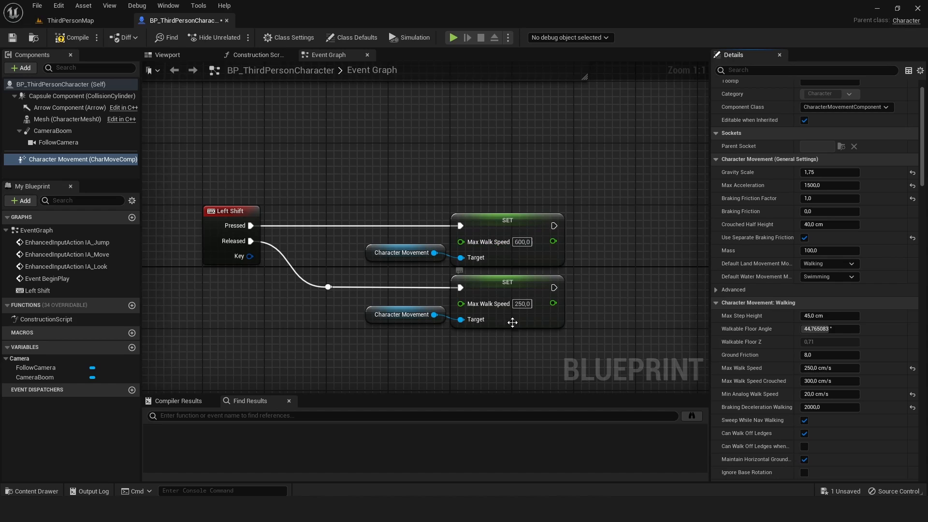
mouse_move(262, 205)
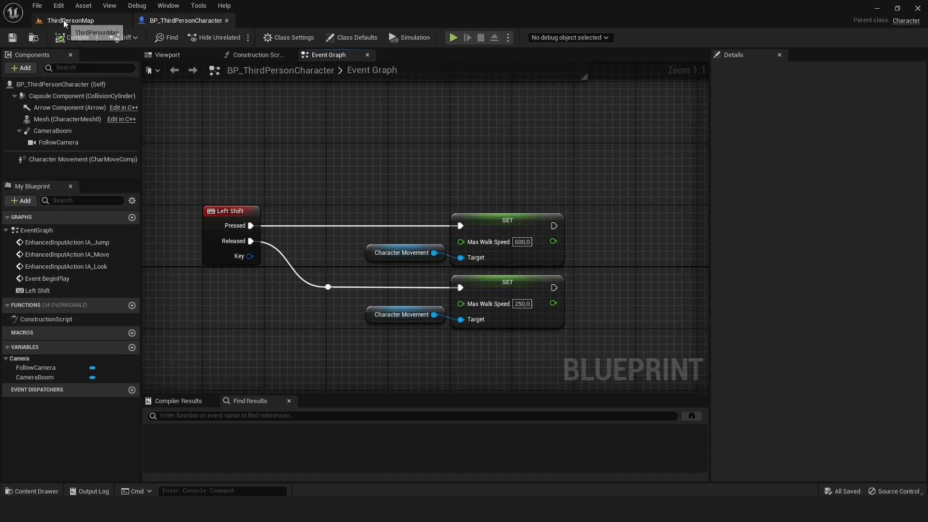
click(452, 37)
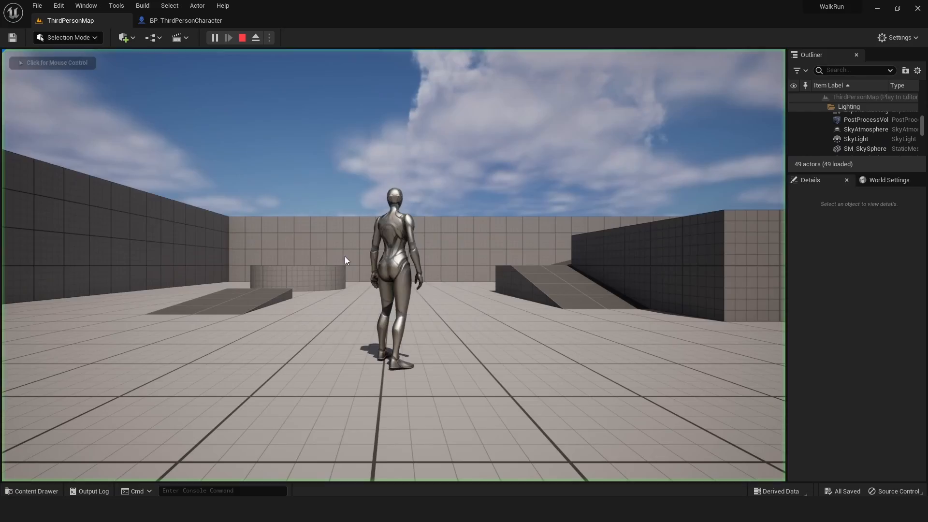